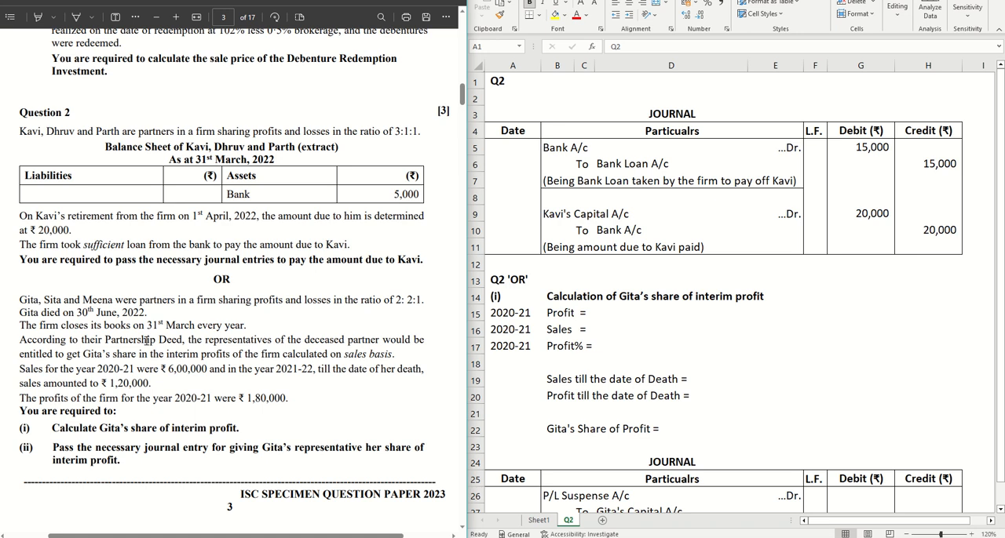
{"action": "mouse_move", "coordinate": [227, 340]}
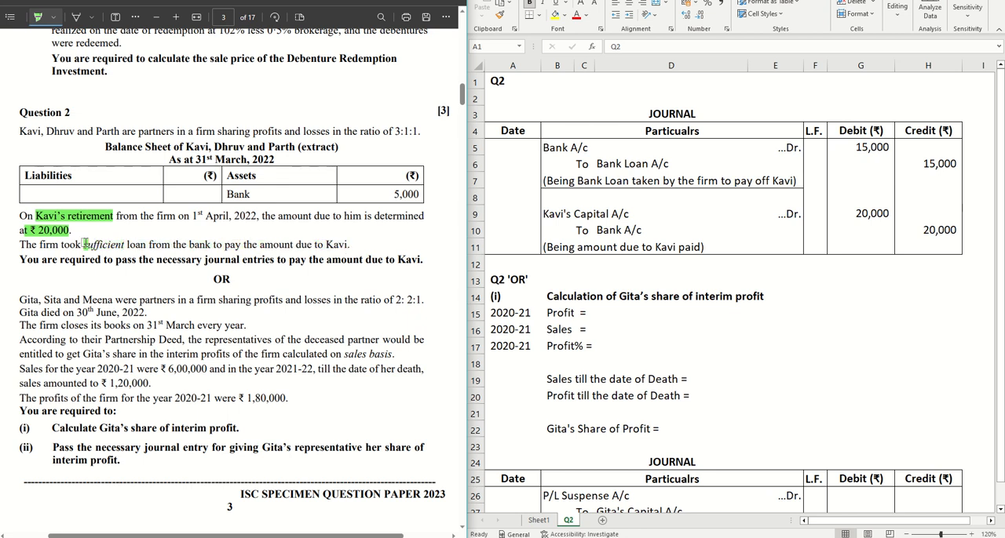
{"action": "mouse_move", "coordinate": [186, 236]}
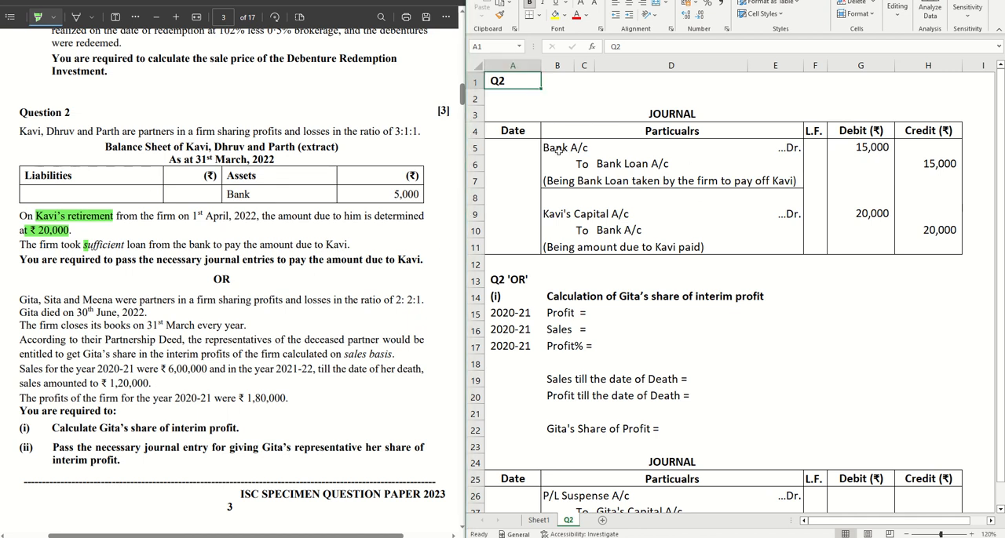
{"action": "left_click", "coordinate": [565, 147]}
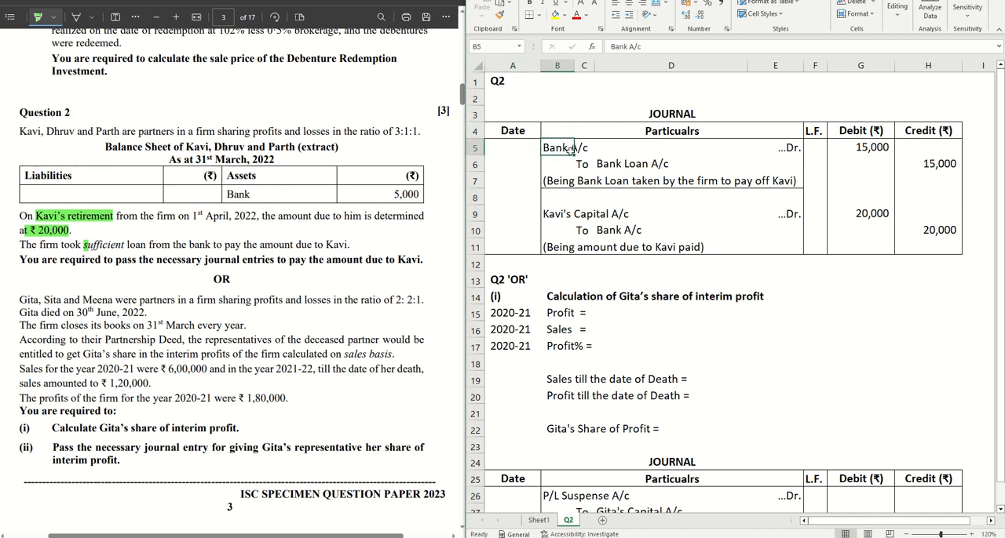
{"action": "left_click", "coordinate": [860, 148]}
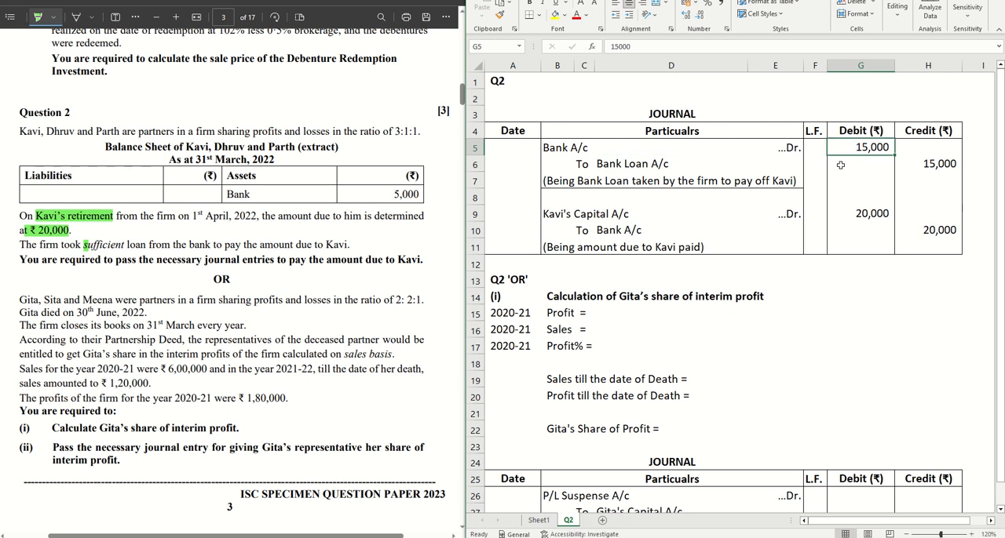
{"action": "mouse_move", "coordinate": [930, 171]}
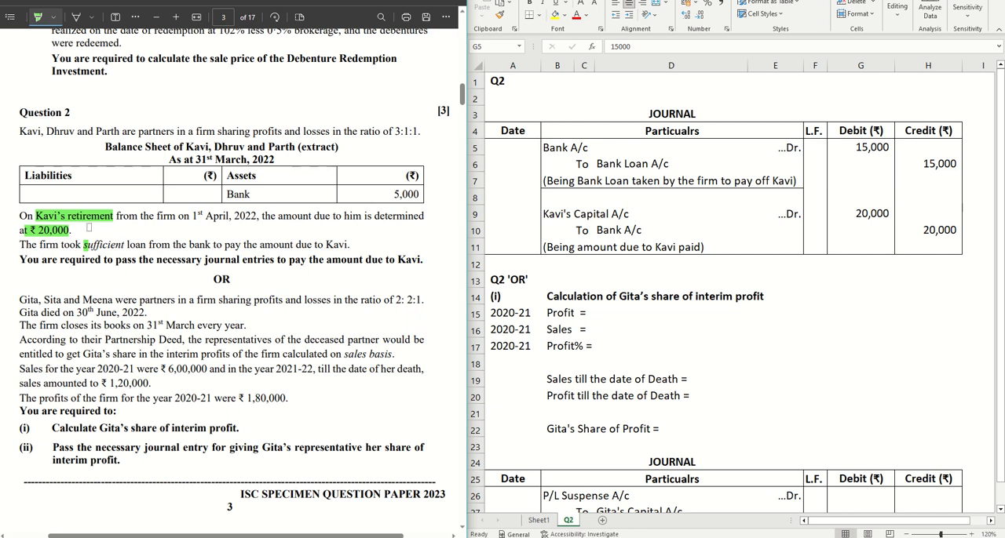
{"action": "left_click", "coordinate": [860, 147]}
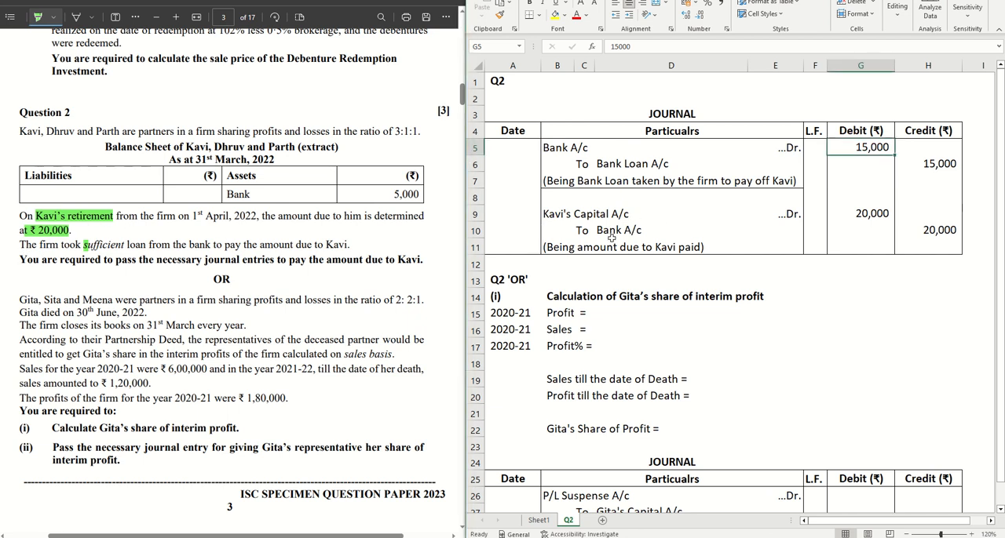
{"action": "left_click", "coordinate": [927, 230]}
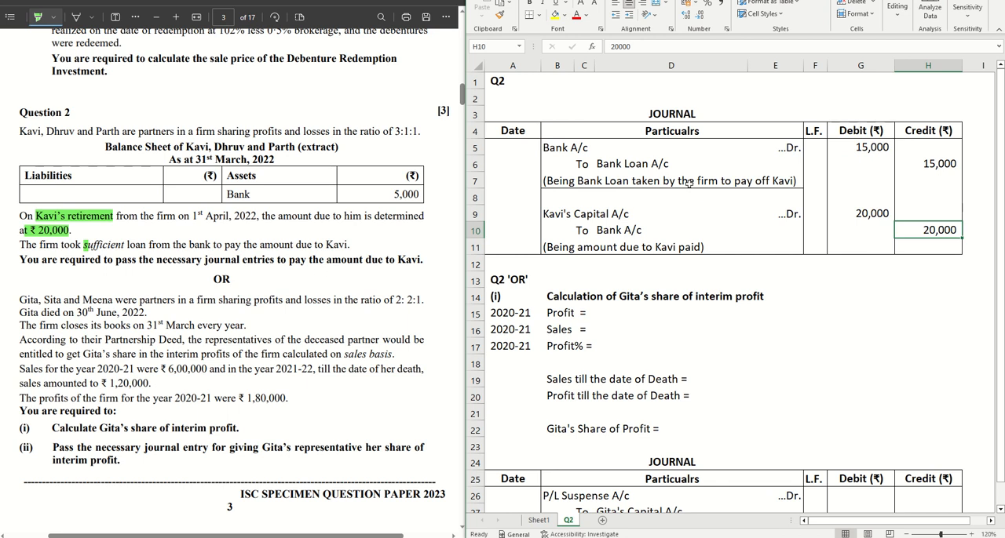
{"action": "left_click", "coordinate": [670, 163]}
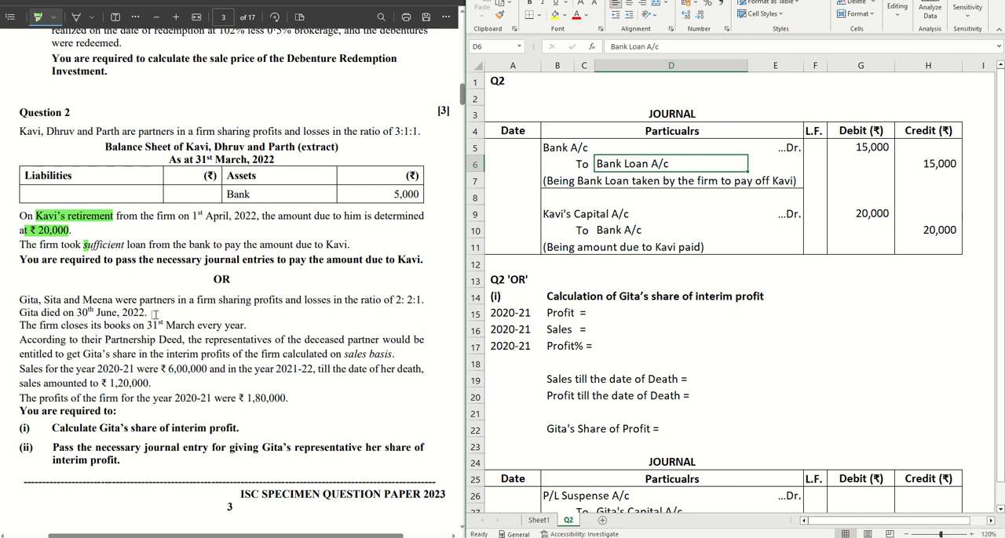
Highlight 'Gita died on 30th June 2022' in the question paper.
{"action": "scroll", "scroll_direction": "down", "scroll_amount": 3}
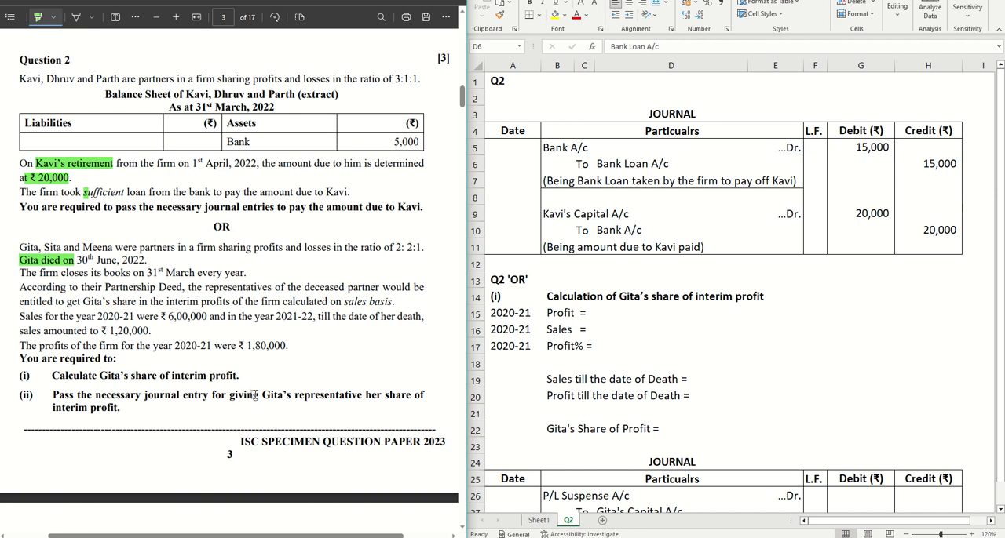
{"action": "mouse_move", "coordinate": [403, 398]}
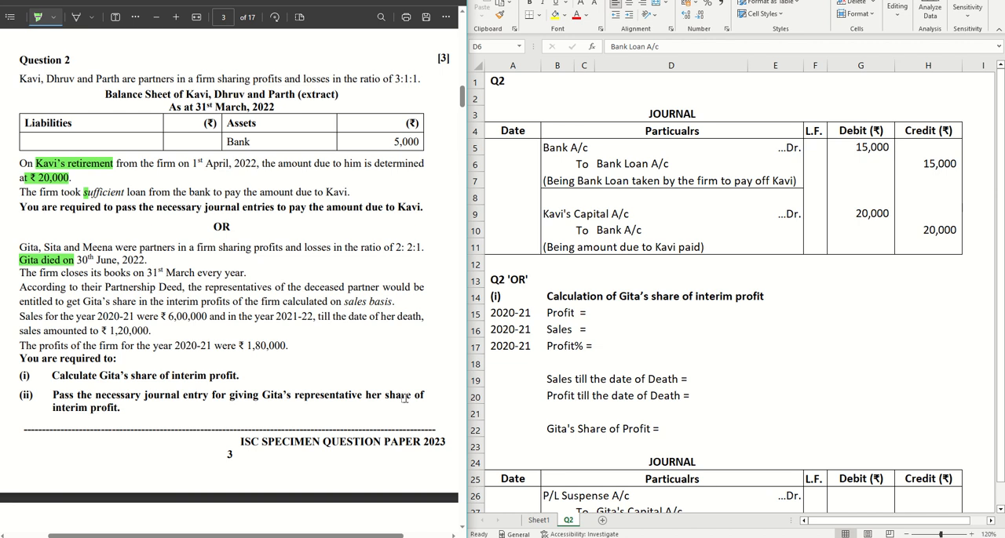
{"action": "mouse_move", "coordinate": [225, 385]}
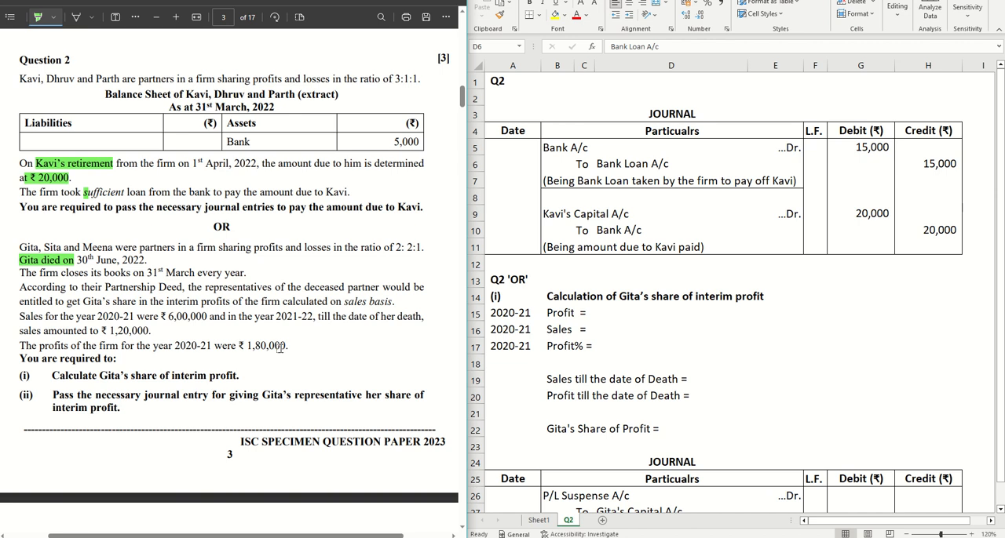
{"action": "left_click", "coordinate": [671, 164]}
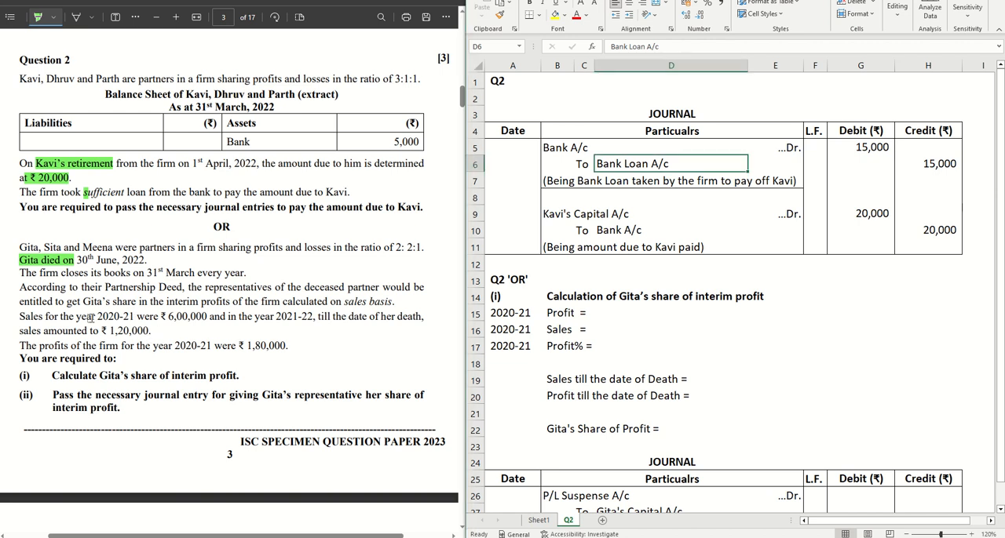
{"action": "left_click", "coordinate": [559, 312]}
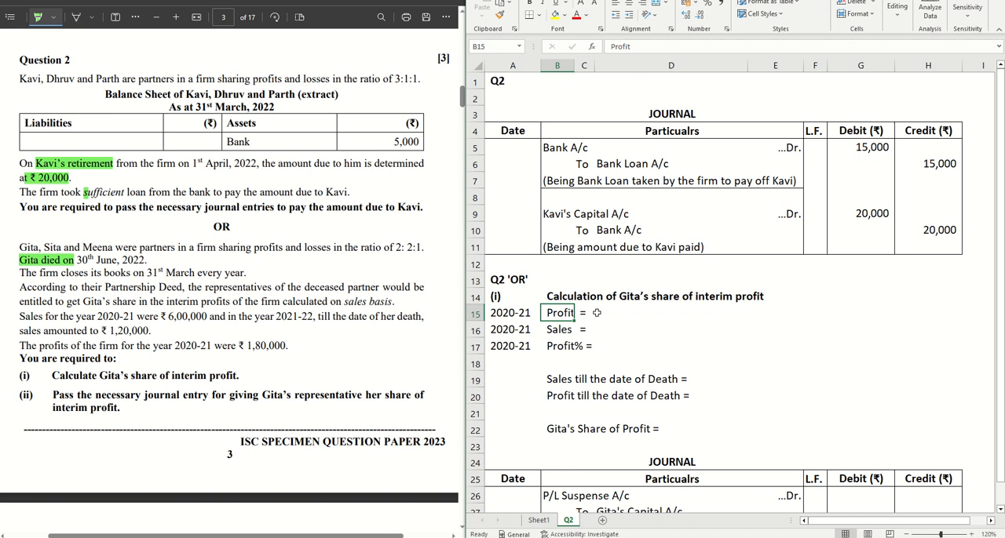
Enter 2020-21 profit 180,000 and sales 600,000, with Profit% =D15/D16 giving 30%.
{"action": "left_click", "coordinate": [670, 313]}
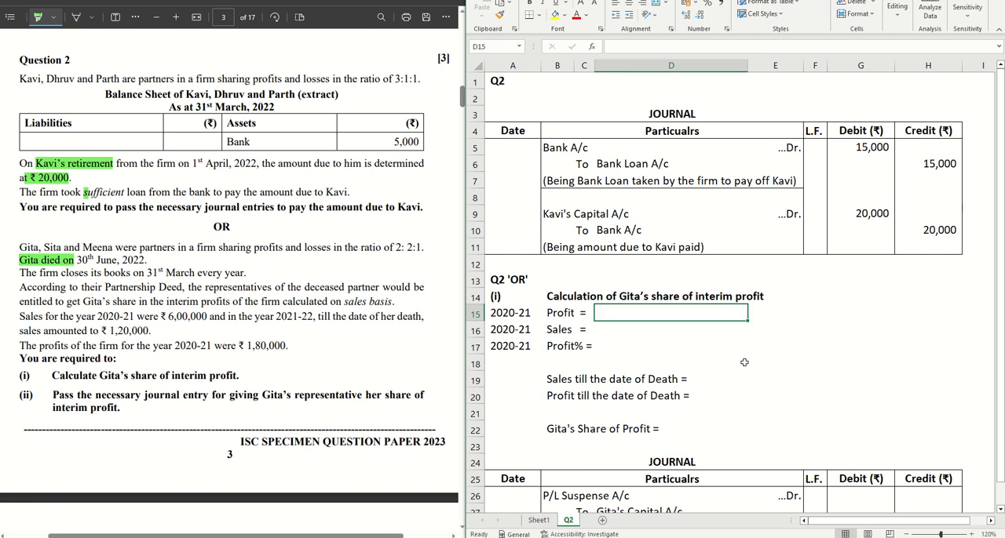
{"action": "type", "text": "180000"}
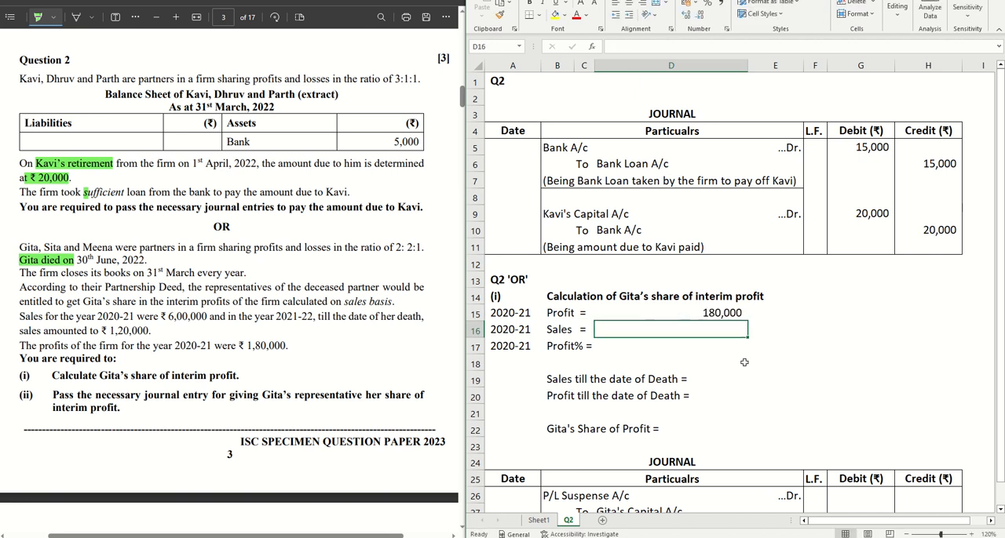
{"action": "type", "text": "600"}
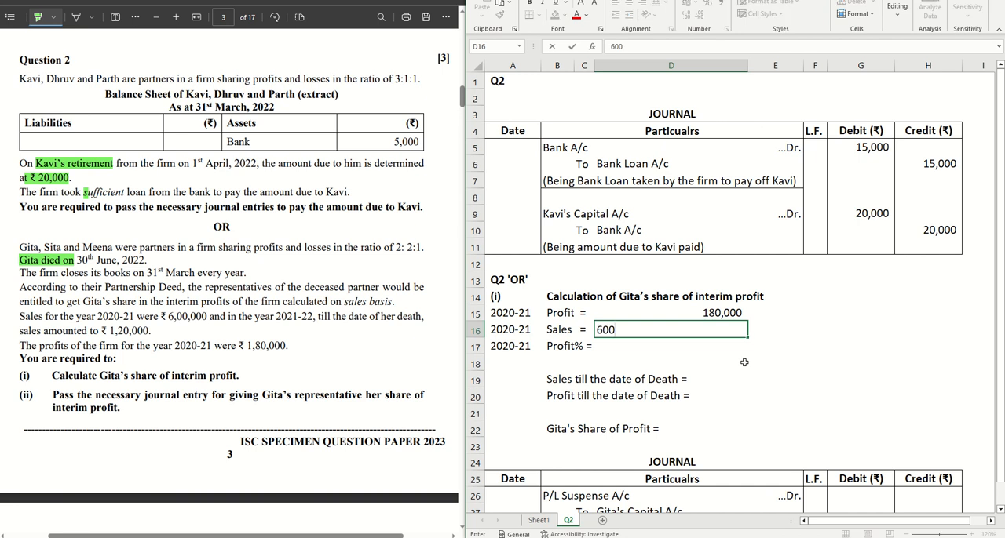
{"action": "key", "text": "Enter"}
{"action": "type", "text": "=D15"}
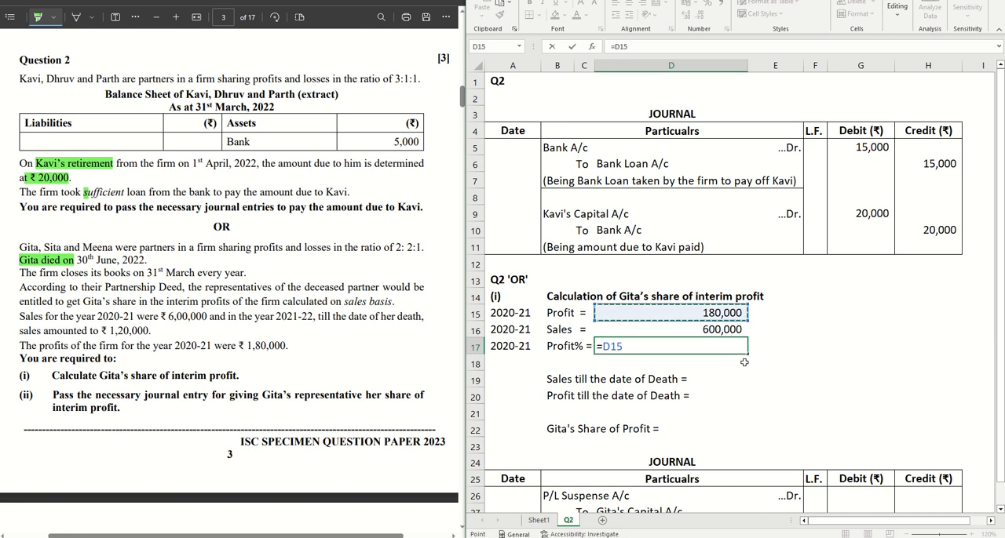
{"action": "type", "text": "/D16"}
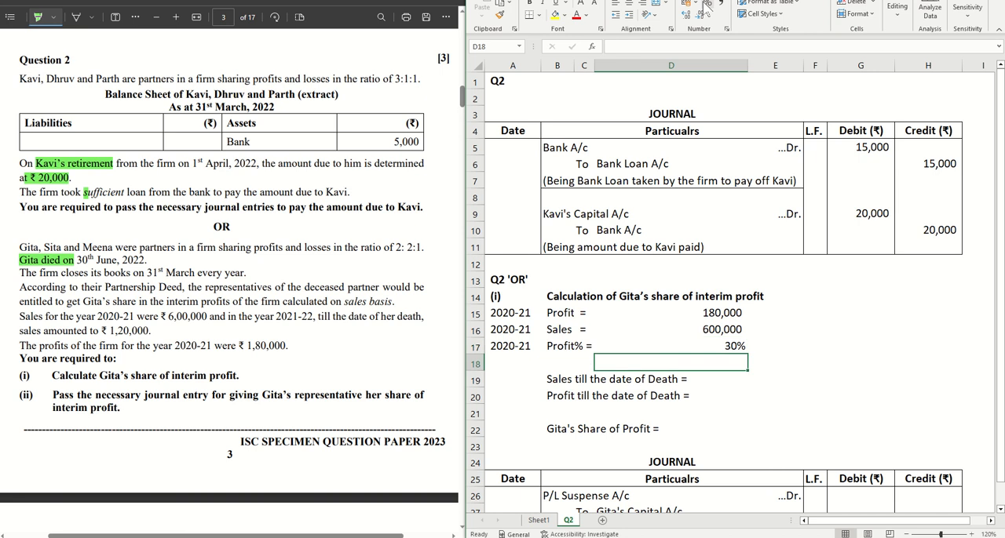
{"action": "left_click", "coordinate": [557, 379]}
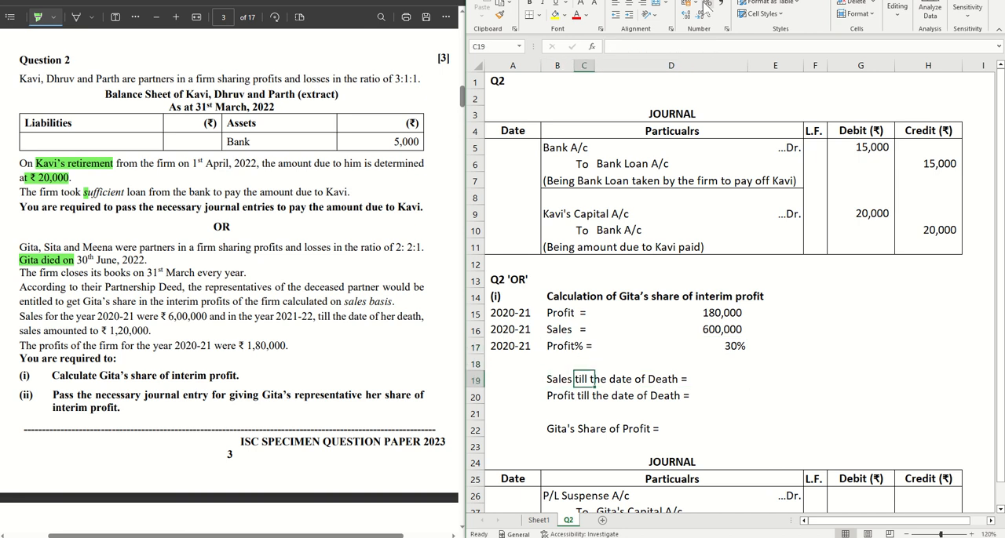
Enter sales till death of 120,000 and a multiplying formula giving profit till death 36,000.
{"action": "left_click", "coordinate": [776, 379]}
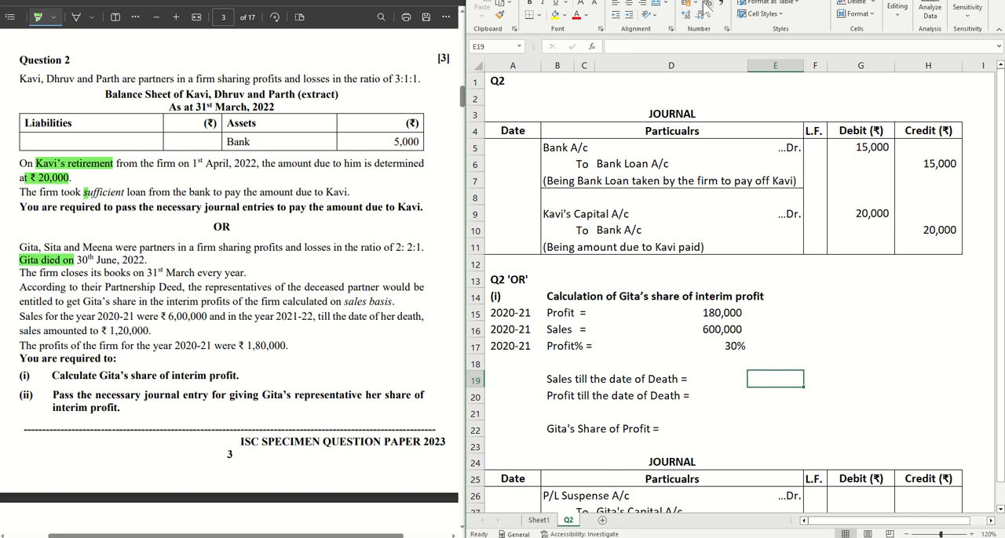
{"action": "type", "text": "120,000"}
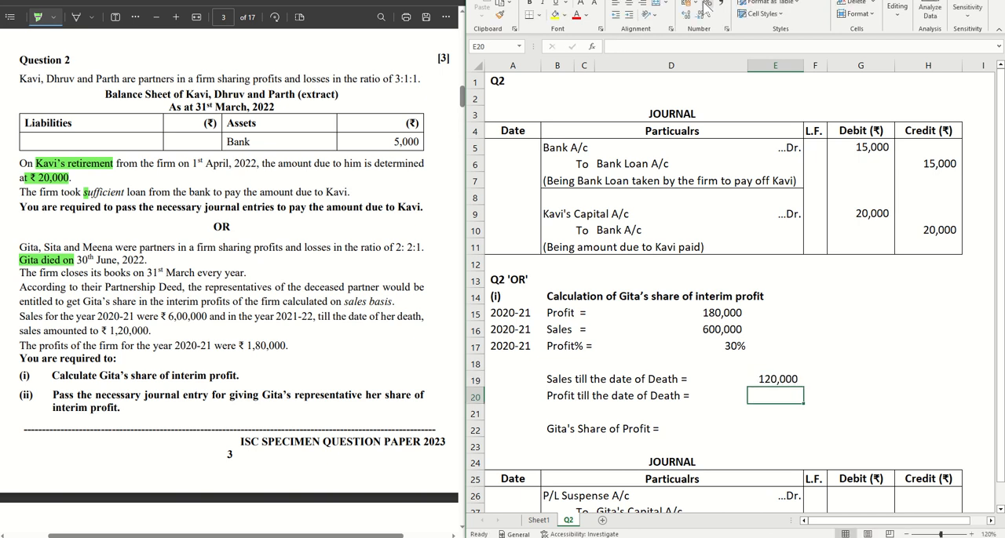
{"action": "type", "text": "=E19"}
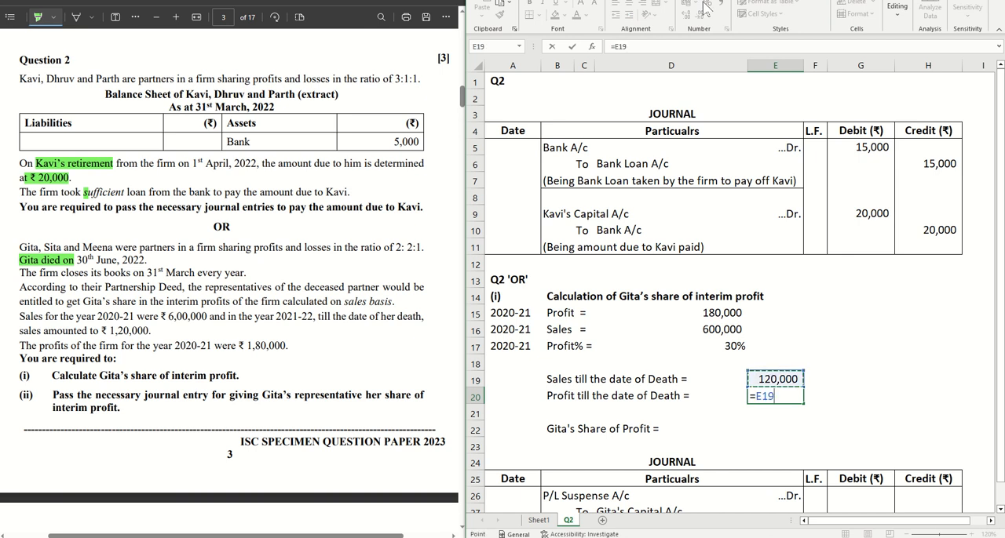
{"action": "type", "text": "*E19"}
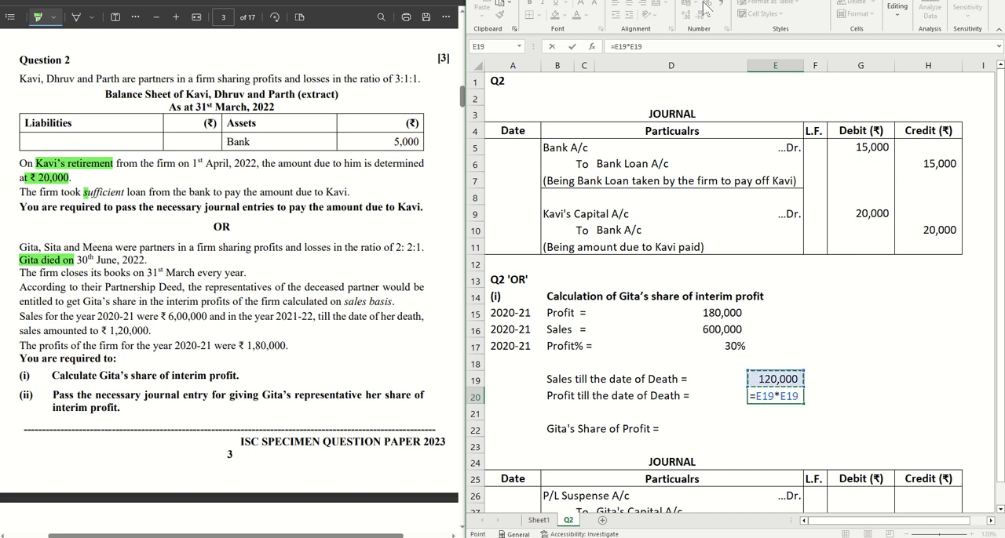
{"action": "key", "text": "Enter"}
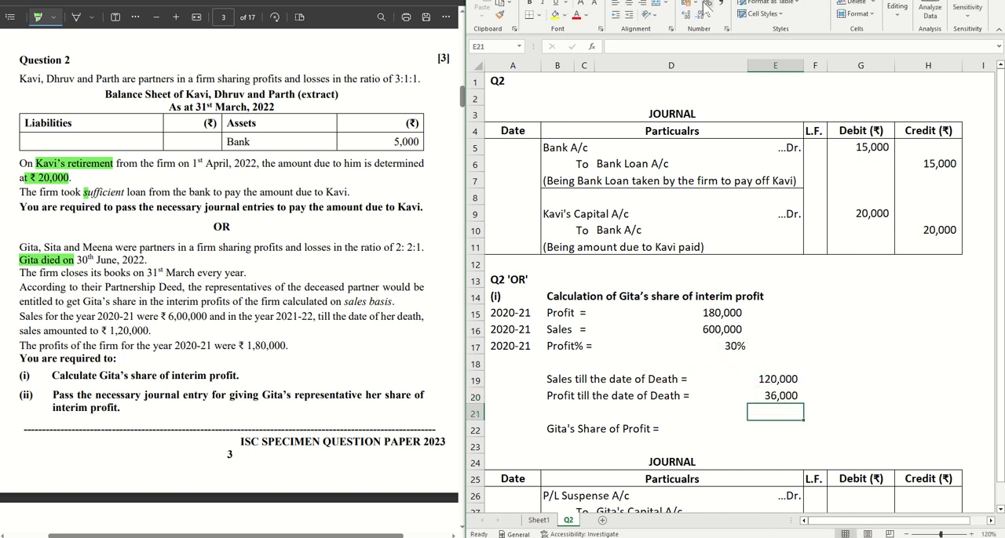
{"action": "left_click", "coordinate": [775, 396]}
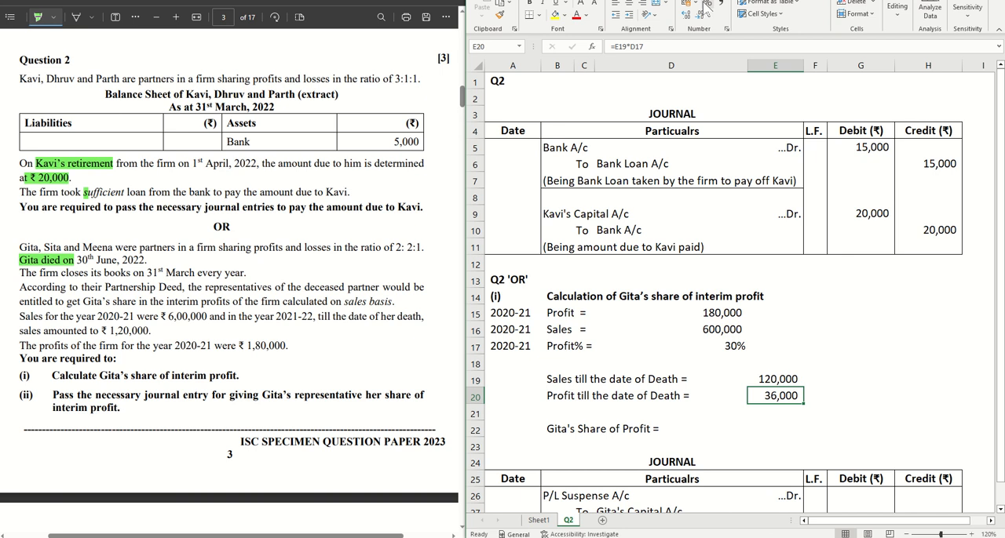
{"action": "left_click", "coordinate": [775, 412]}
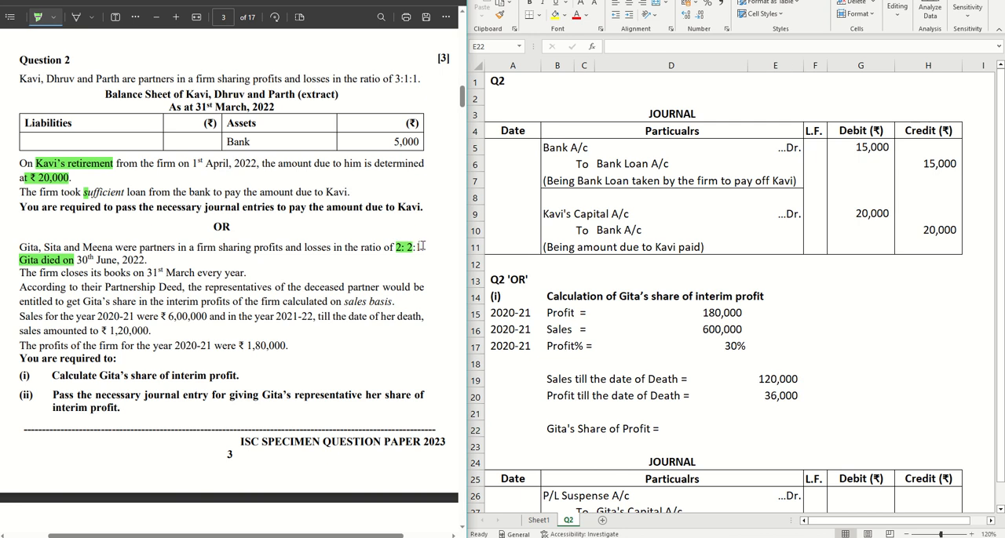
Enter the working '36000 x 2/5' and formula =36000*2/5 giving Gita's share 14,400.
{"action": "left_click", "coordinate": [777, 429]}
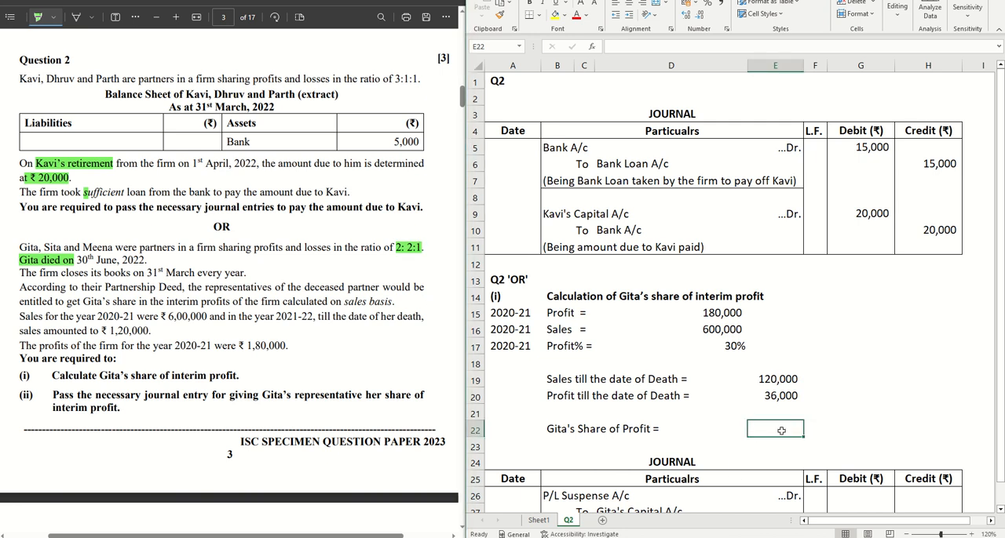
{"action": "mouse_move", "coordinate": [788, 439]}
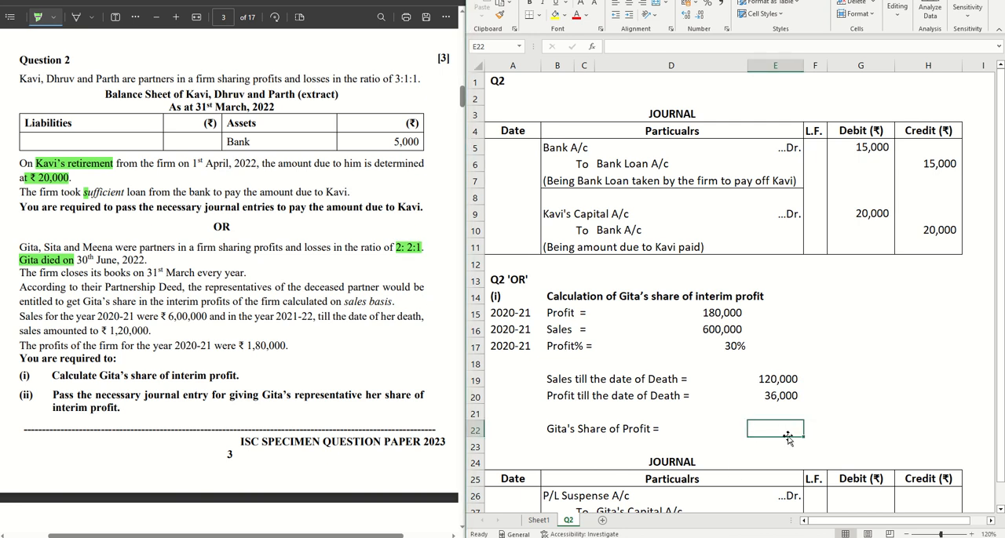
{"action": "type", "text": "36000 x 2/5"}
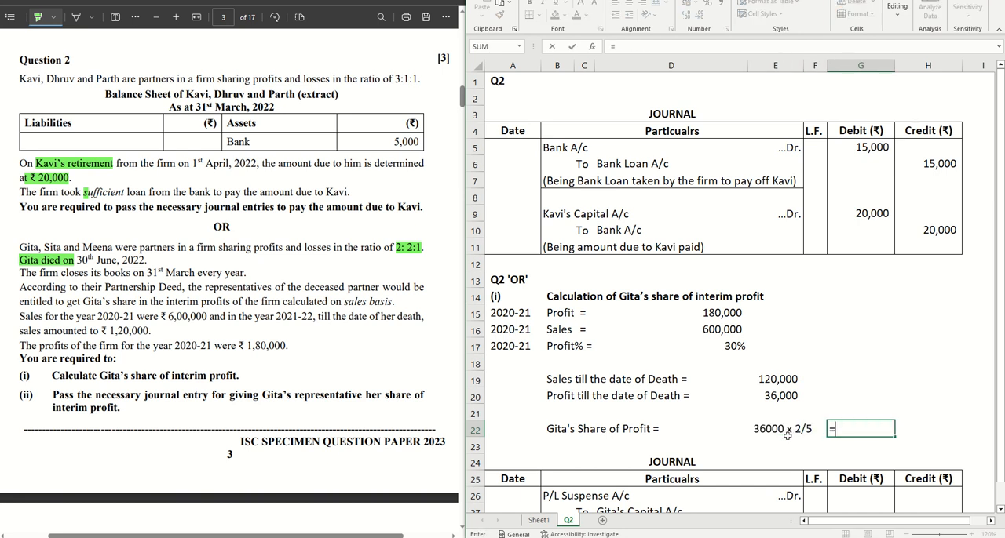
{"action": "type", "text": "=36000"}
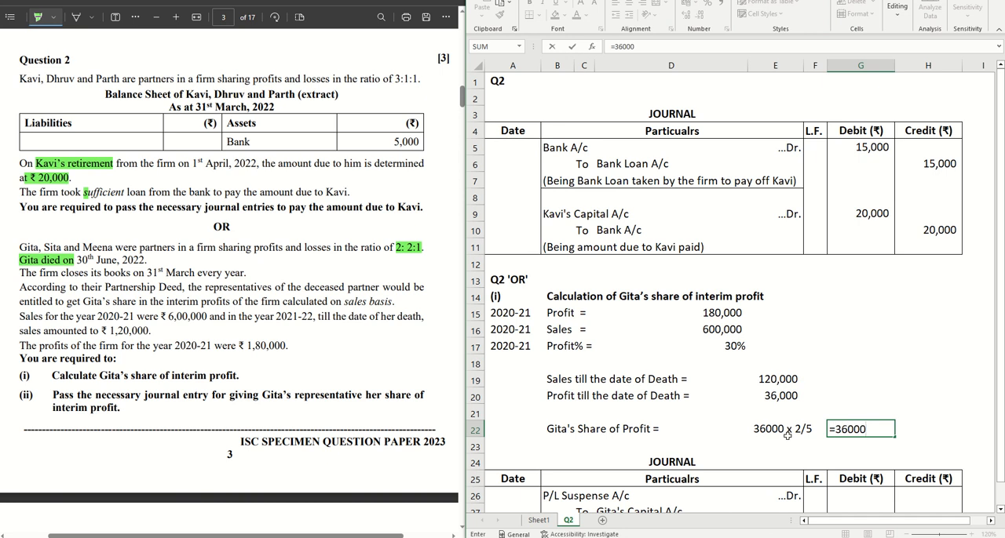
{"action": "key", "text": "Enter"}
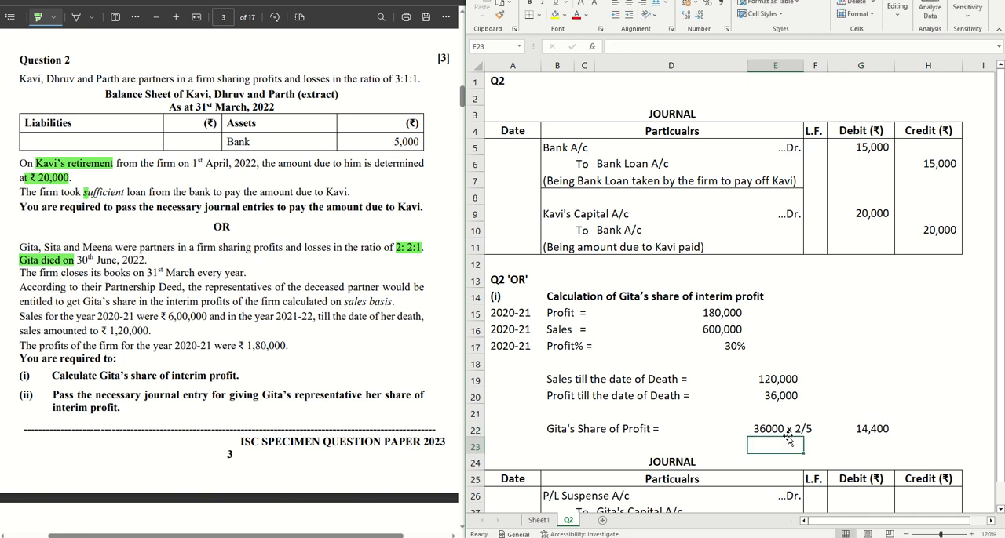
{"action": "left_click", "coordinate": [868, 428]}
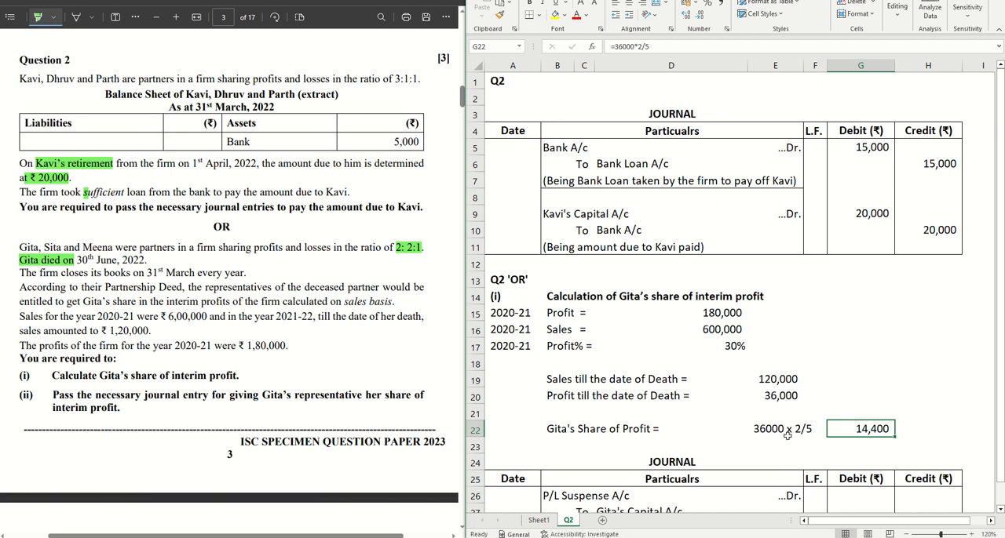
{"action": "left_click", "coordinate": [806, 429]}
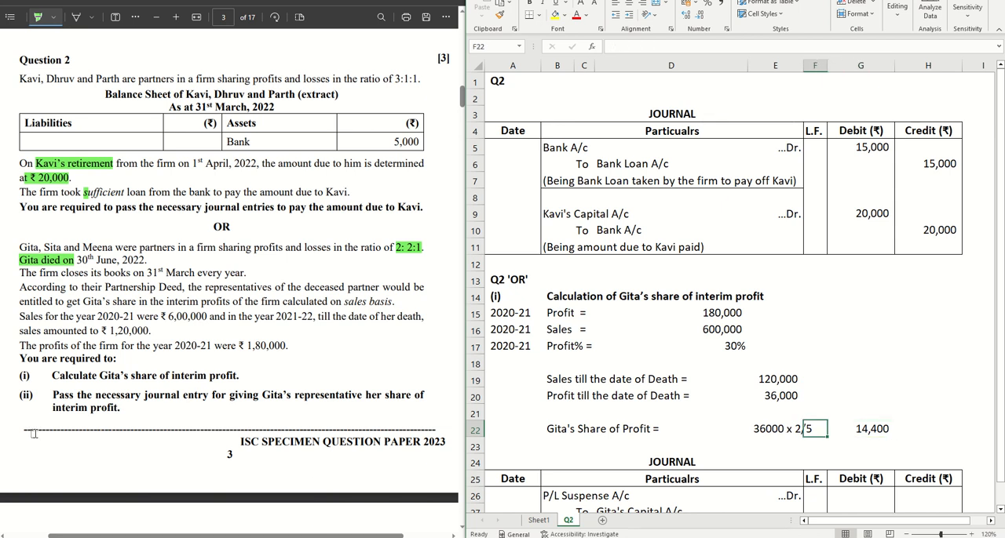
Enter 14,400 as P/L Suspense A/c debit and Gita's Capital A/c credit.
{"action": "scroll", "scroll_direction": "down", "scroll_amount": 3}
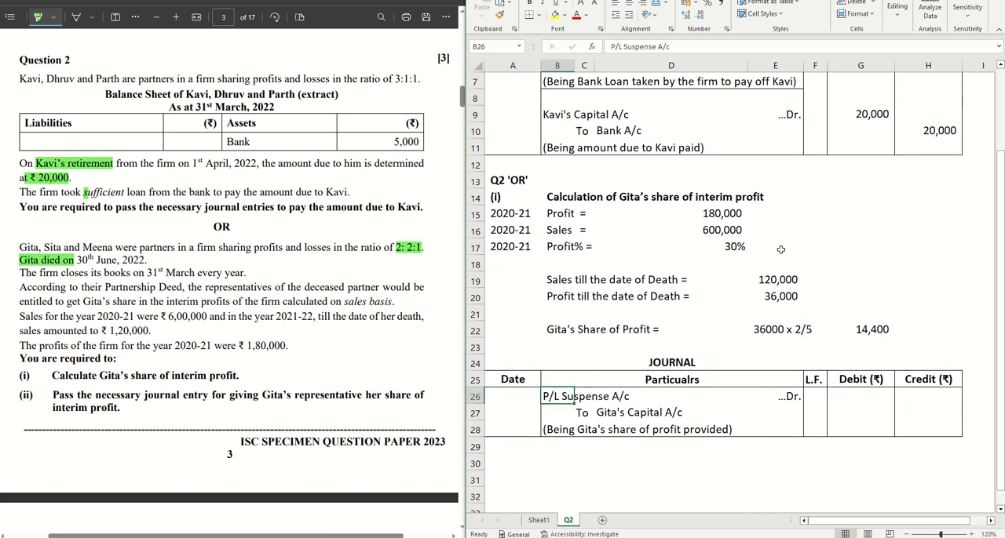
{"action": "mouse_move", "coordinate": [581, 395]}
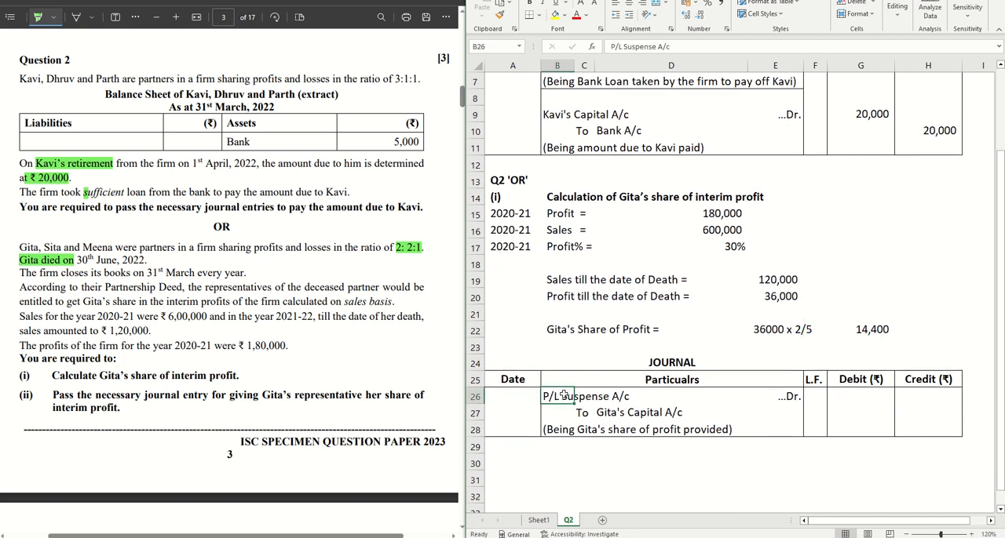
{"action": "left_click", "coordinate": [858, 396]}
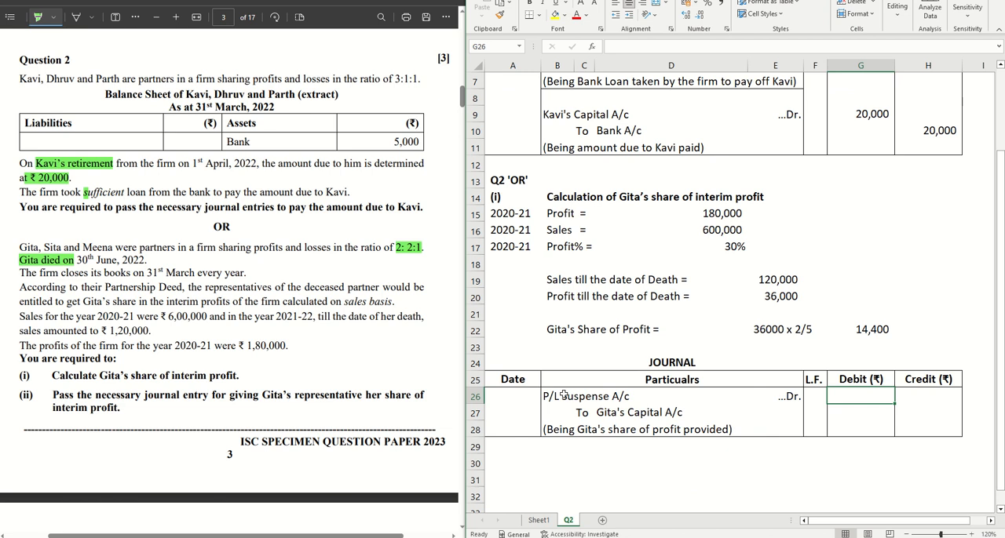
{"action": "type", "text": "1400"}
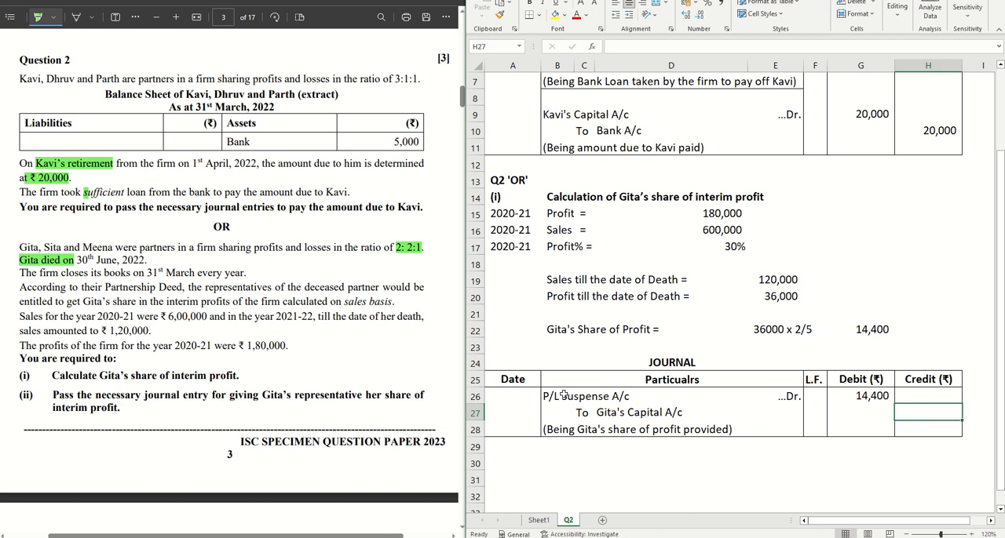
{"action": "type", "text": "14,400"}
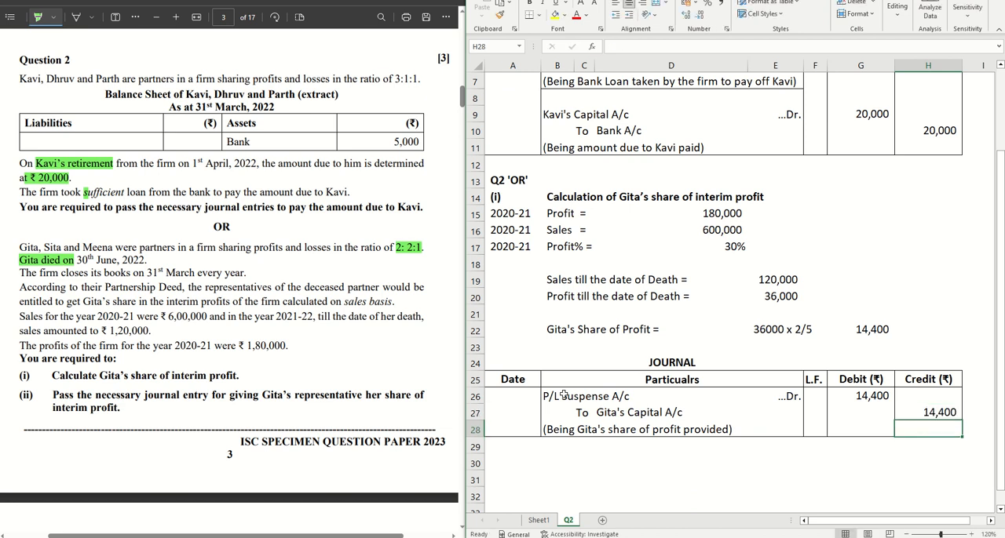
{"action": "left_click", "coordinate": [559, 429]}
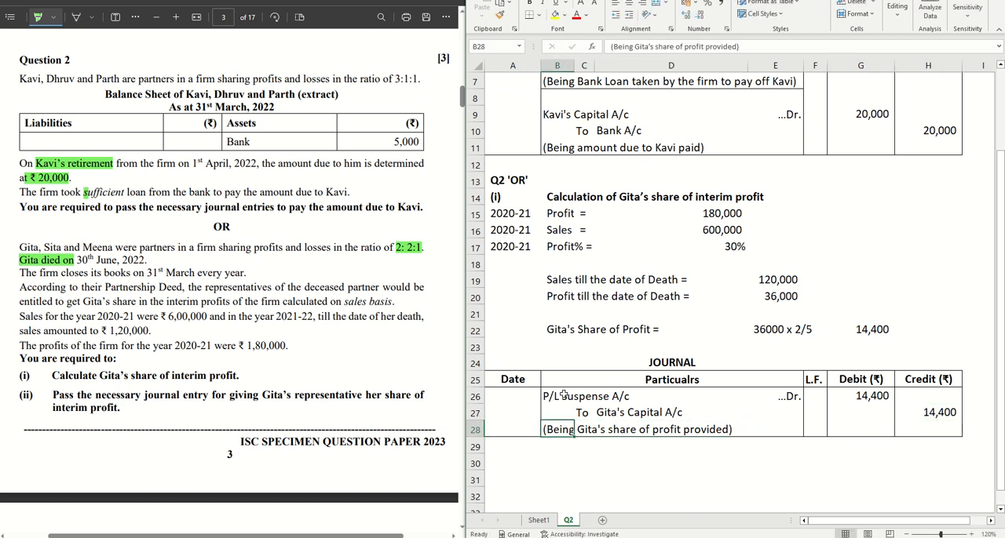
{"action": "mouse_move", "coordinate": [536, 361]}
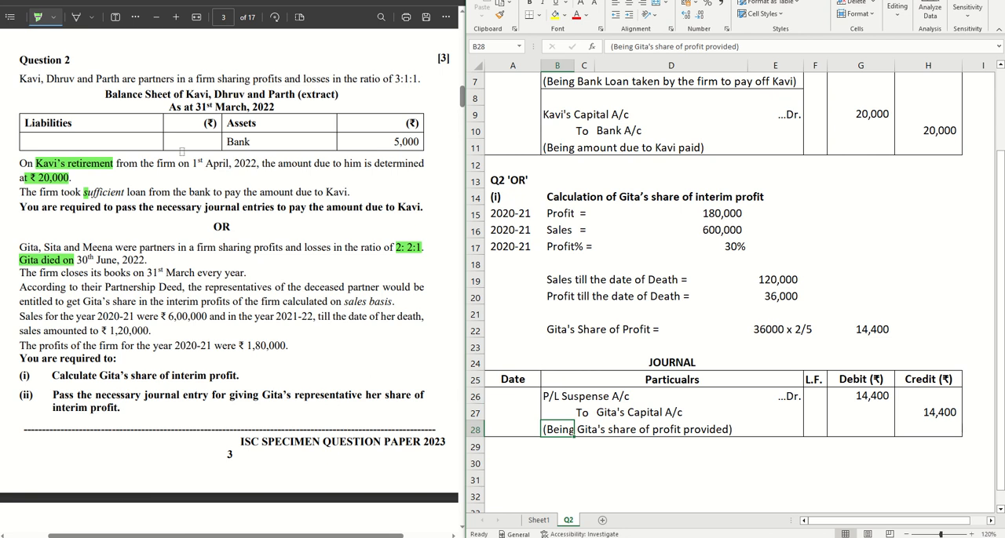
{"action": "mouse_move", "coordinate": [649, 329]}
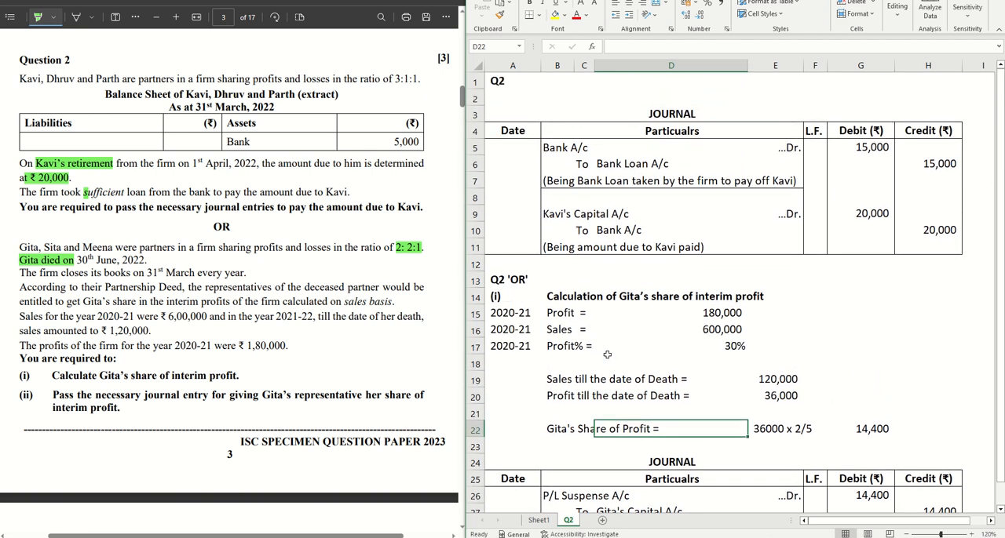
{"action": "scroll", "scroll_direction": "down", "scroll_amount": 3}
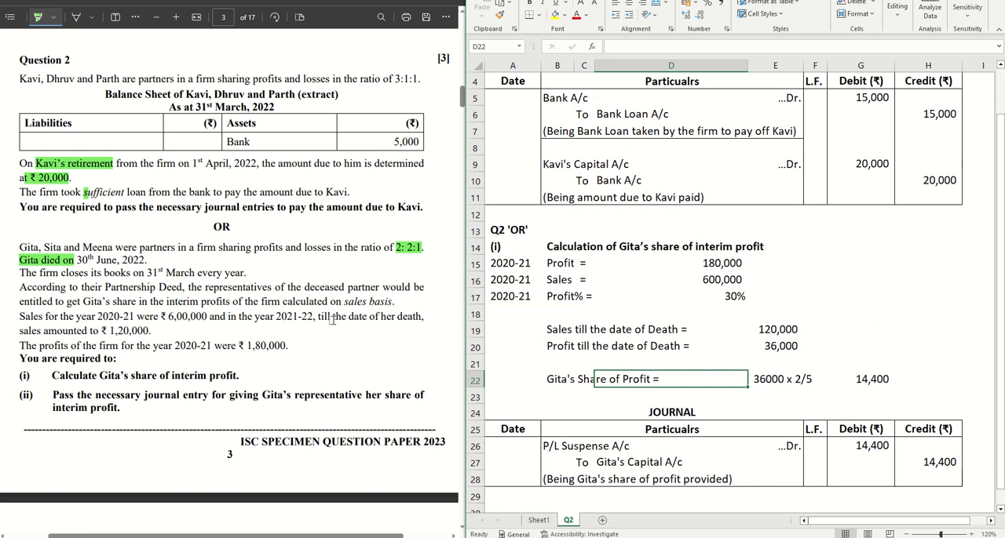